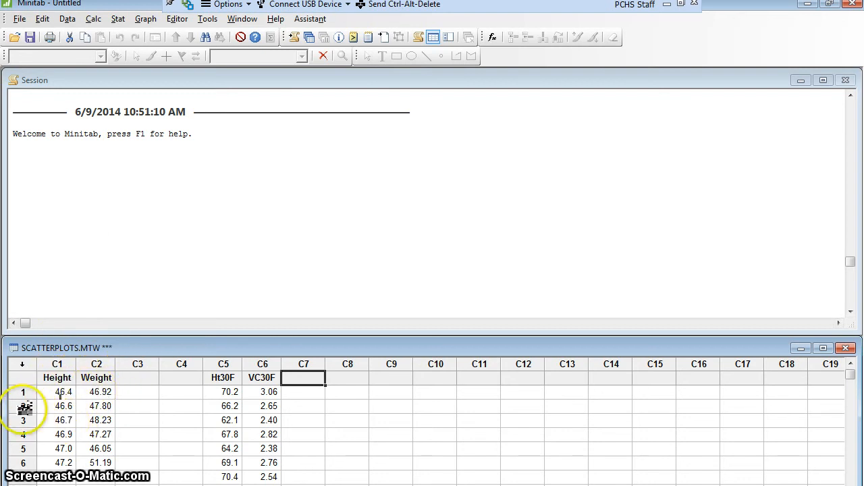
mouse_move(43, 427)
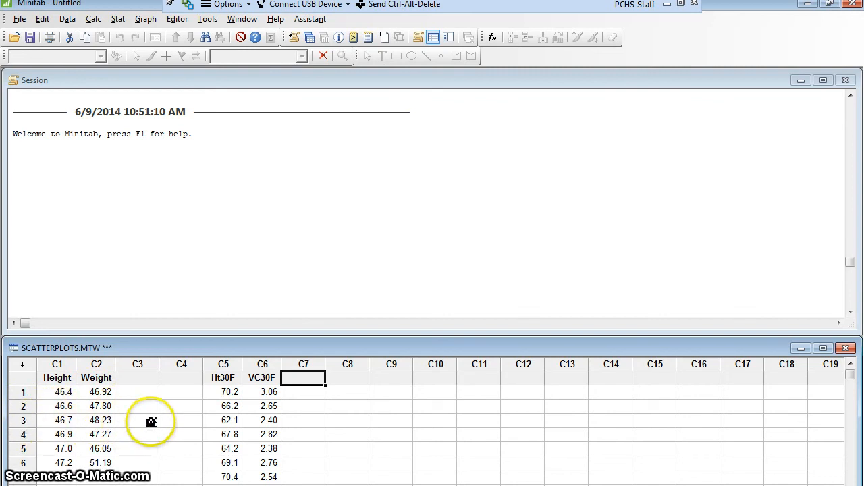
mouse_move(141, 27)
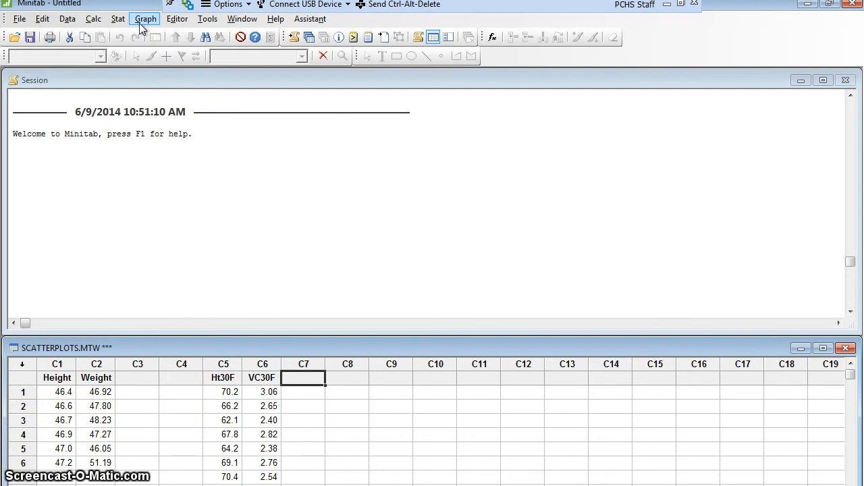
- Bring up the Scatterplots gallery from the Graph menu
click(146, 19)
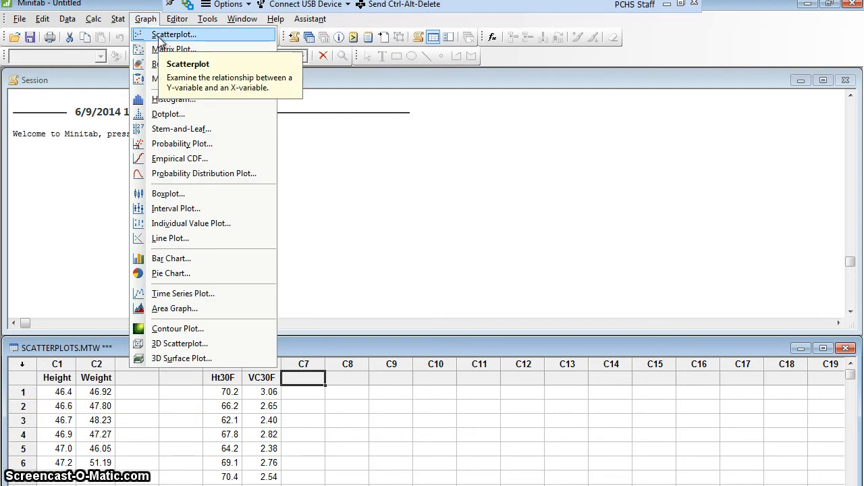
key(Escape)
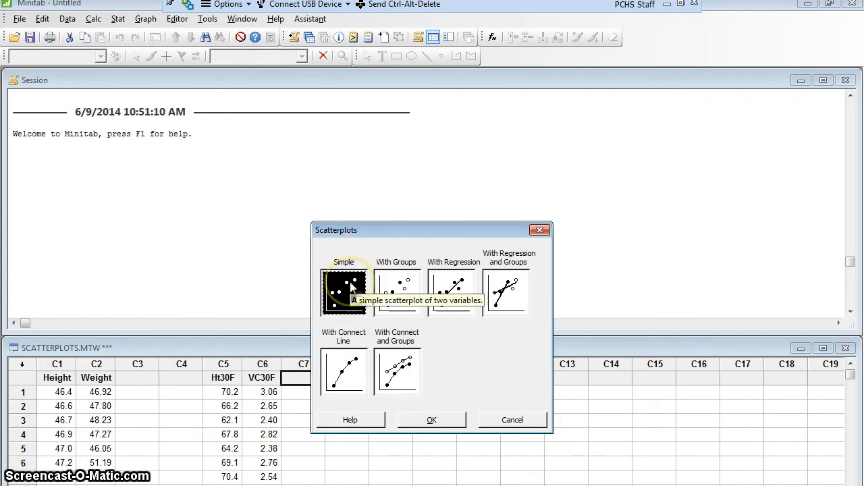
mouse_move(432, 419)
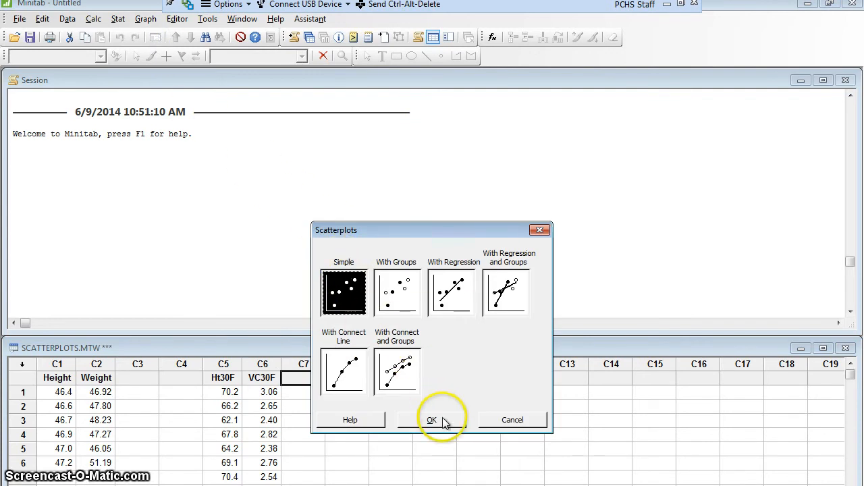
- Choose the Simple scatterplot with Weight as Y and Height as X
click(432, 418)
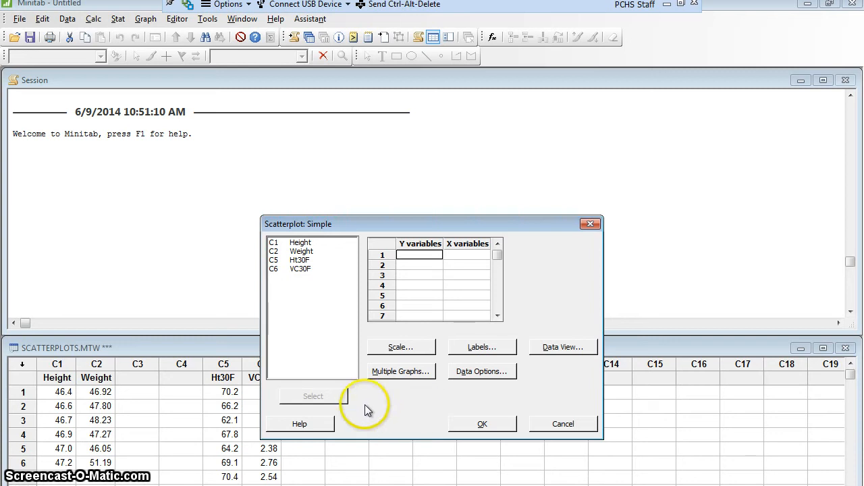
mouse_move(419, 287)
text(Weight)
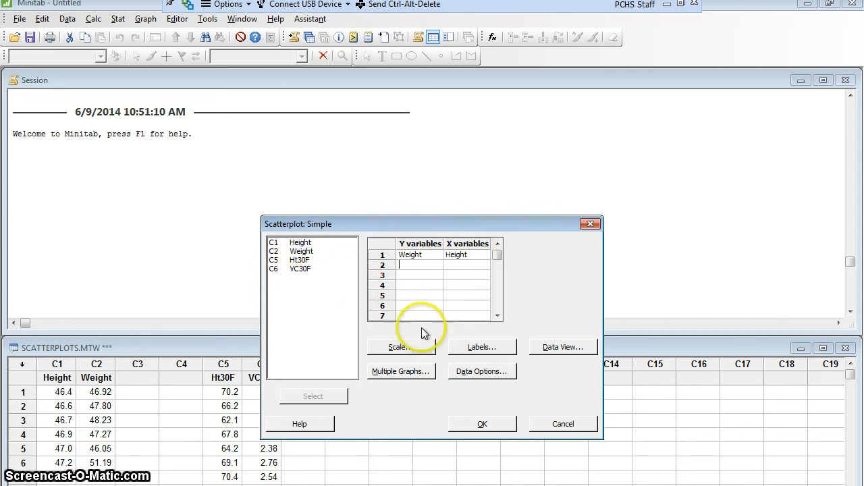
click(482, 424)
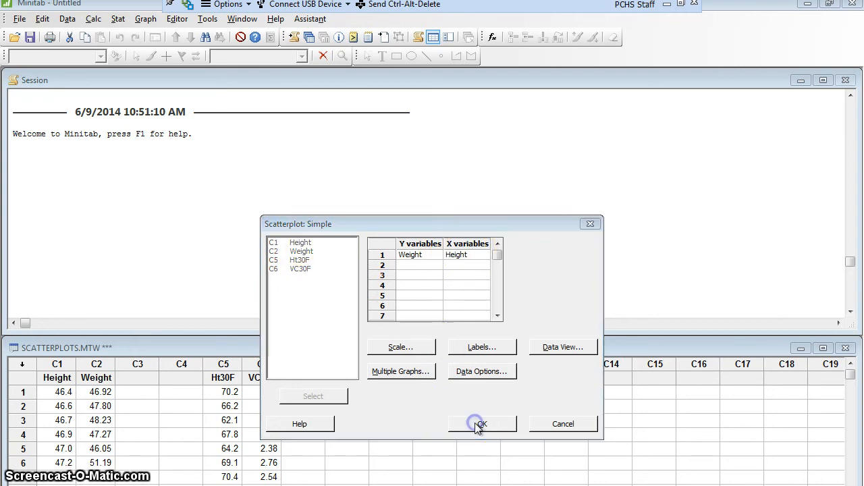
- Draw the Weight vs Height scatterplot
click(481, 423)
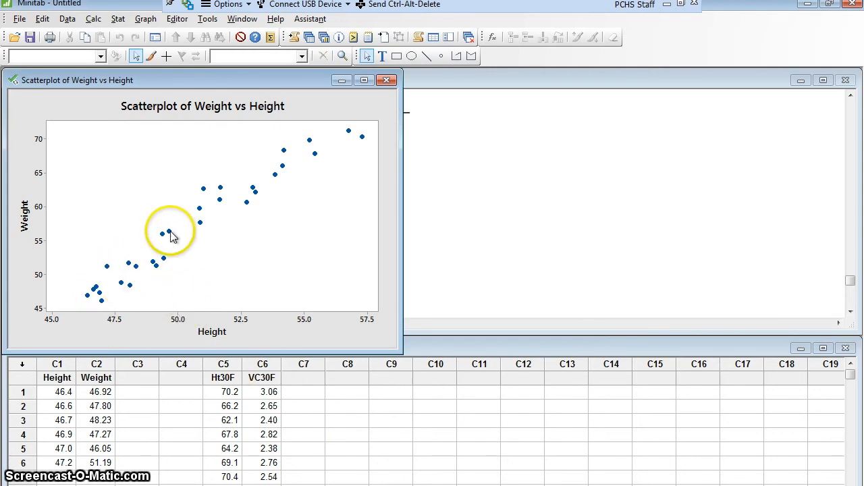
mouse_move(167, 233)
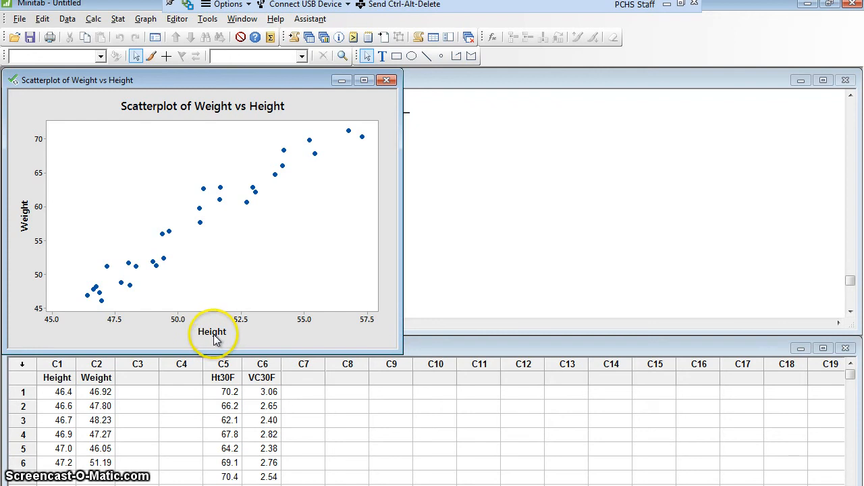
mouse_move(220, 338)
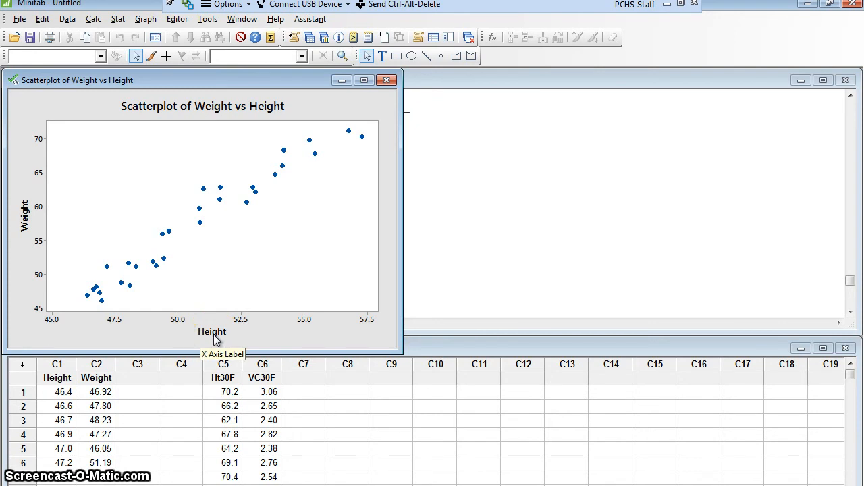
- Relabel the x-axis as Height (in)
double_click(211, 332)
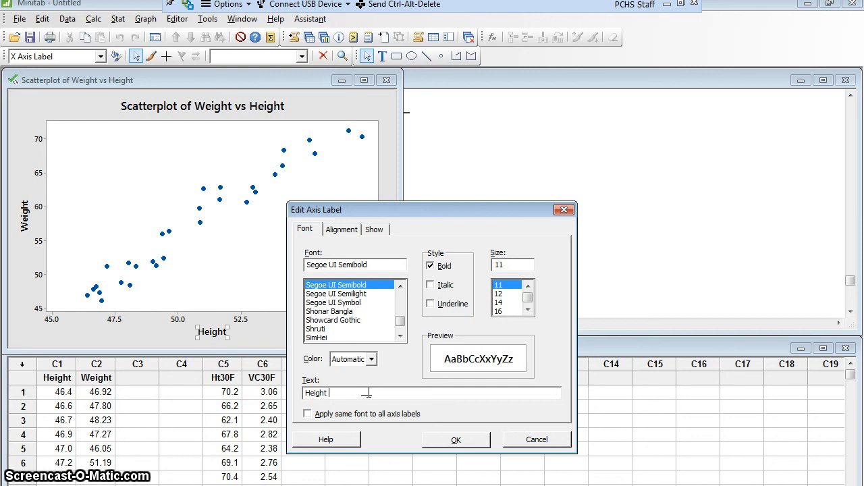
text((in))
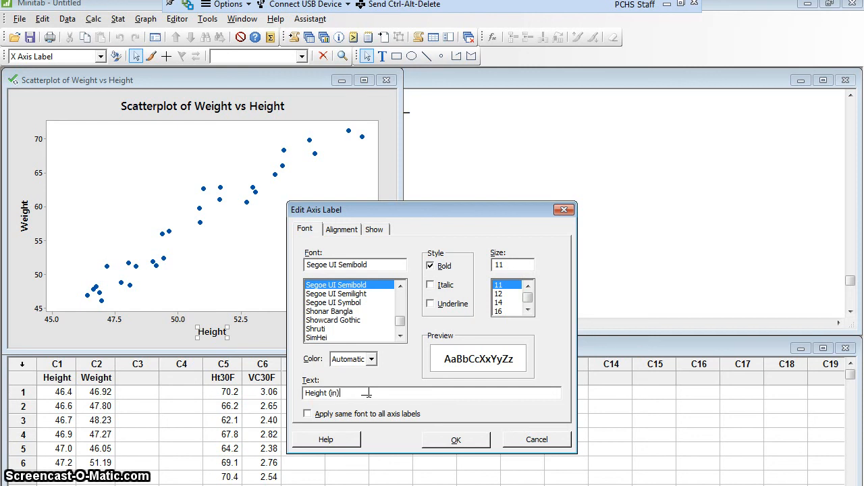
click(457, 439)
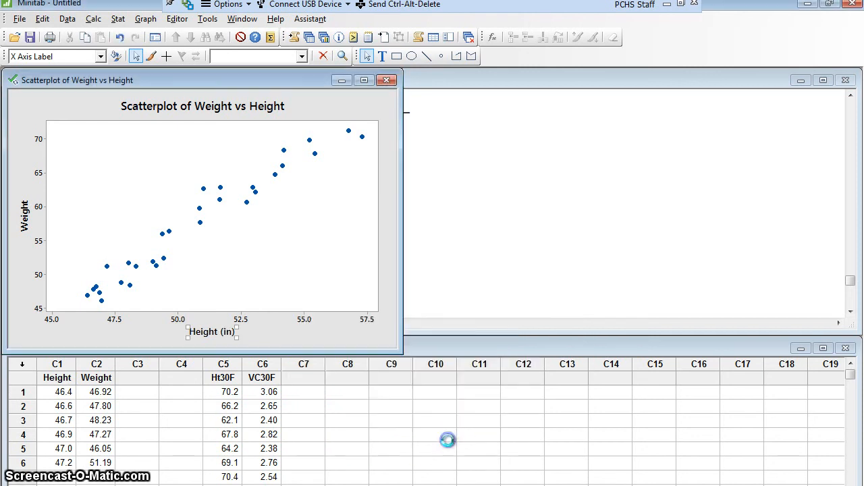
- Relabel the y-axis as Weight (lb)
click(210, 333)
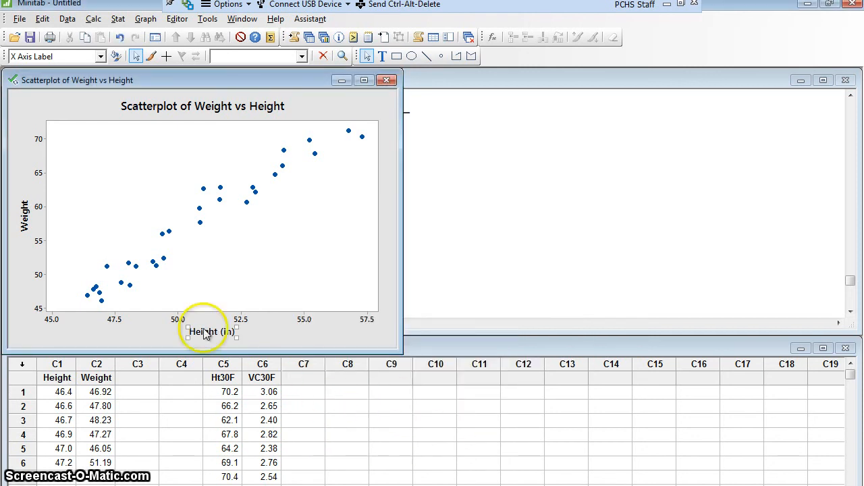
click(22, 217)
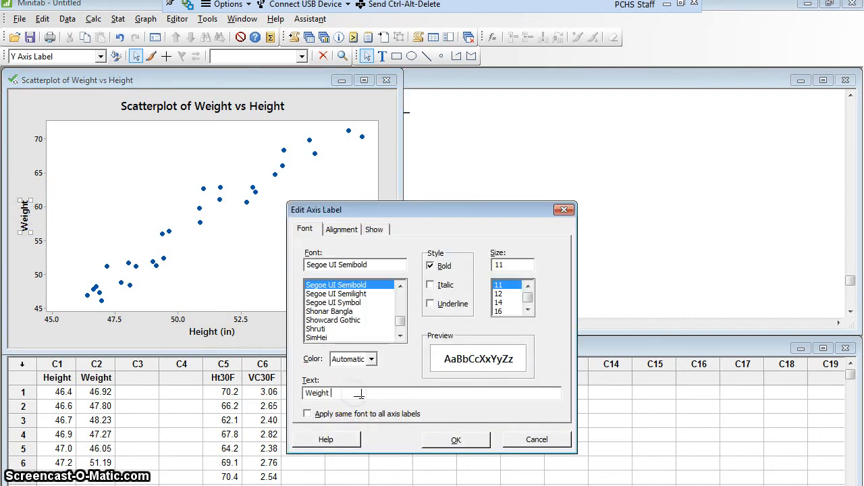
text((lb))
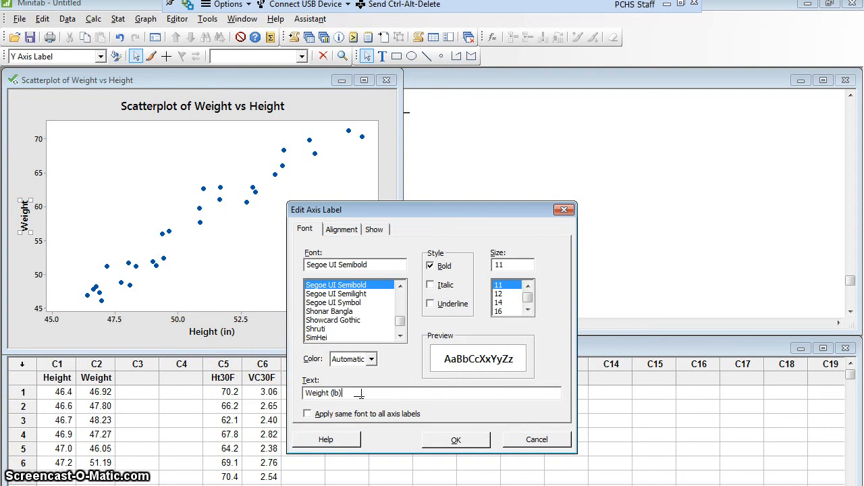
click(457, 439)
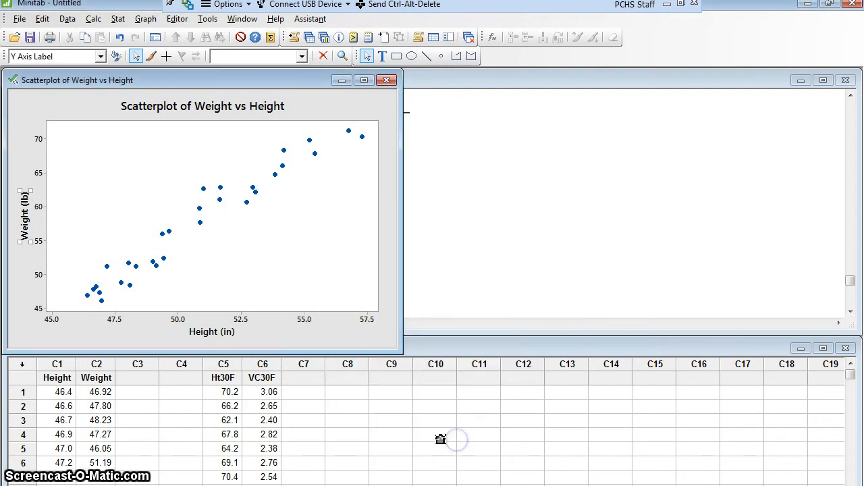
- Retitle the plot 'Comparison of Heights and Weights of 7 Year Old Boys'
double_click(203, 105)
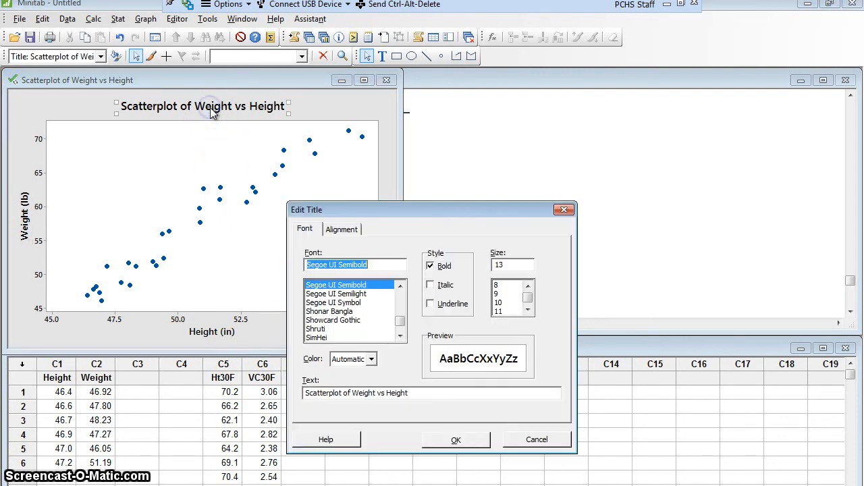
click(411, 393)
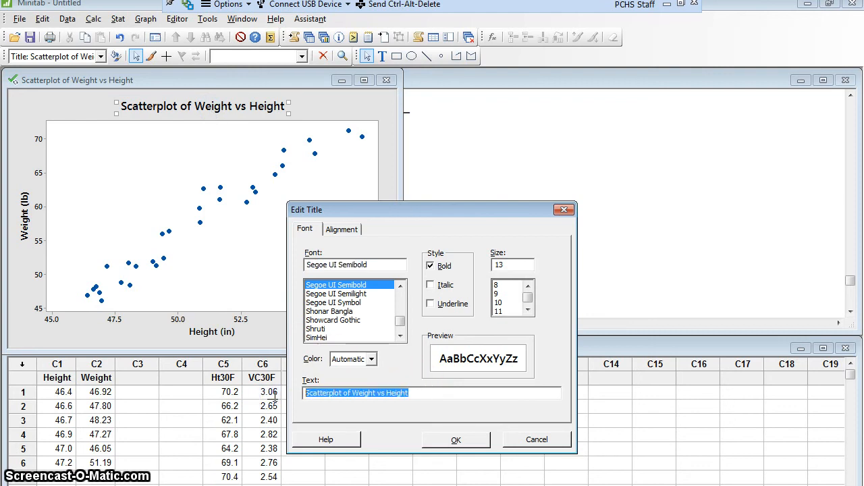
text(Comparison of Hi)
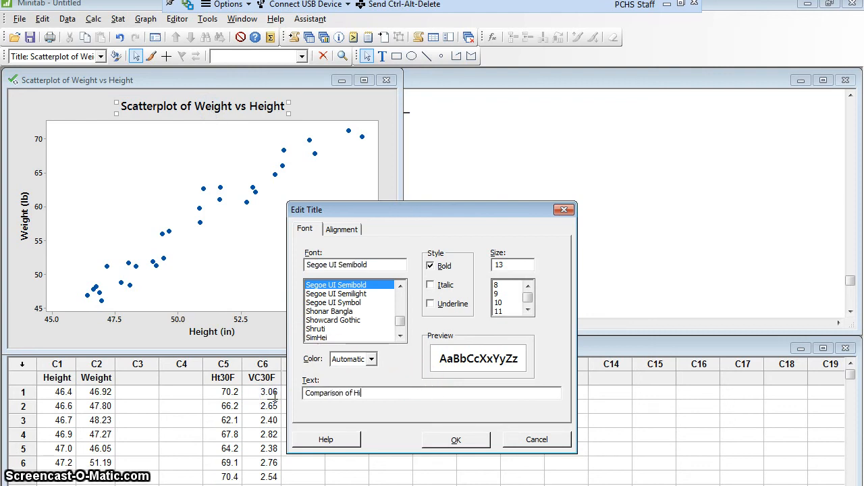
text(ights)
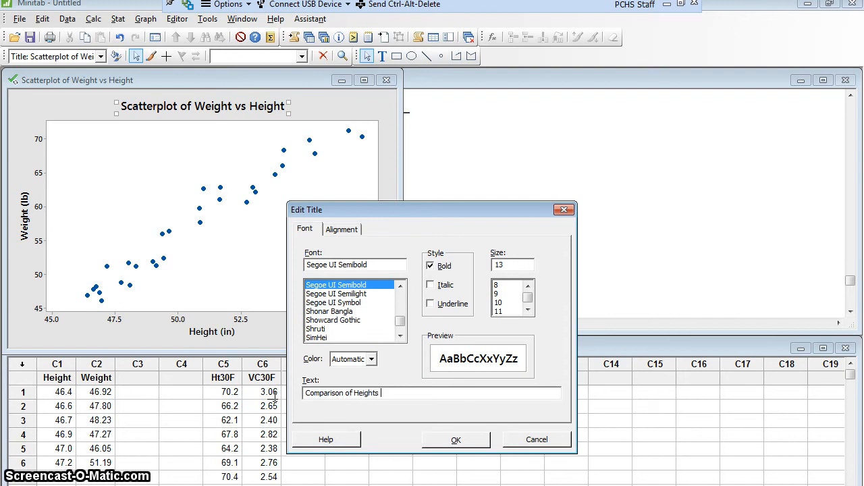
text(and Weights of)
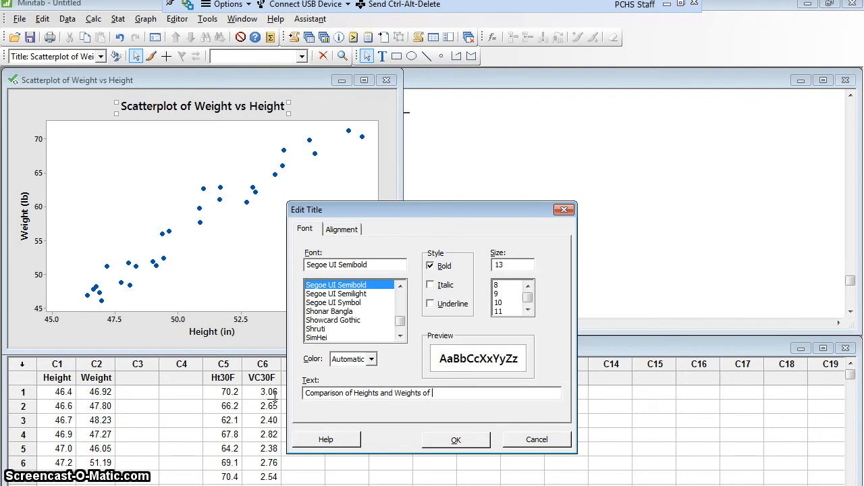
text(7 Ywe)
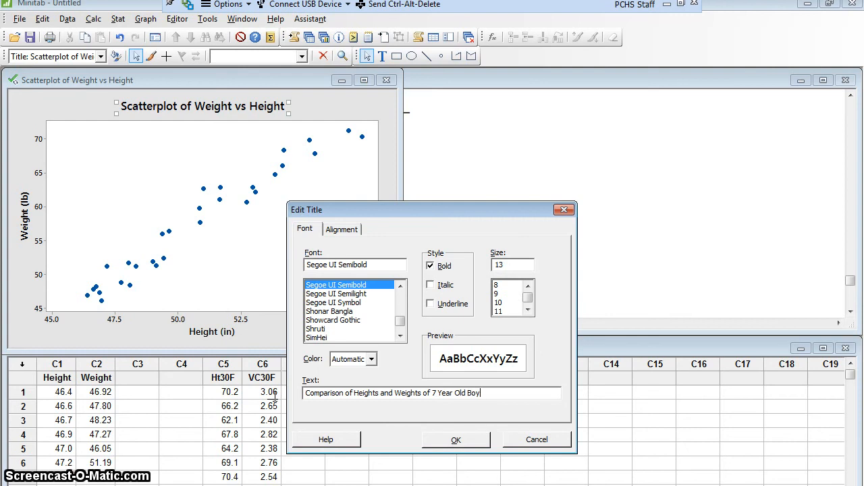
click(456, 439)
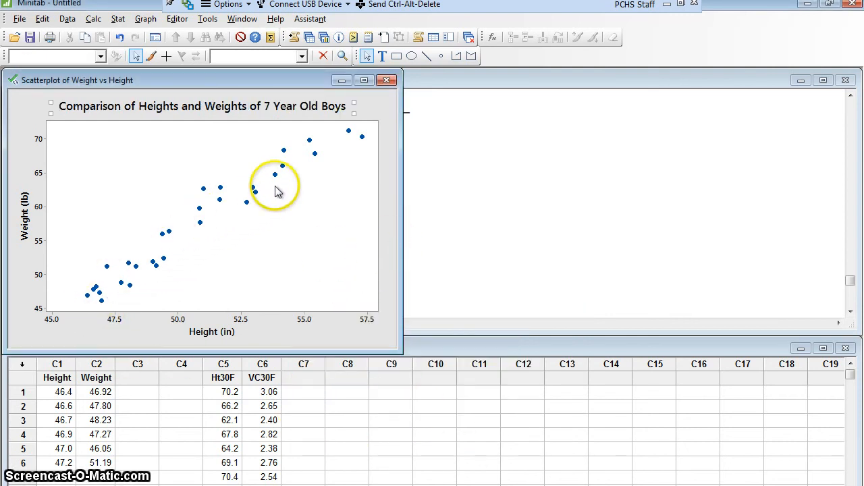
mouse_move(215, 356)
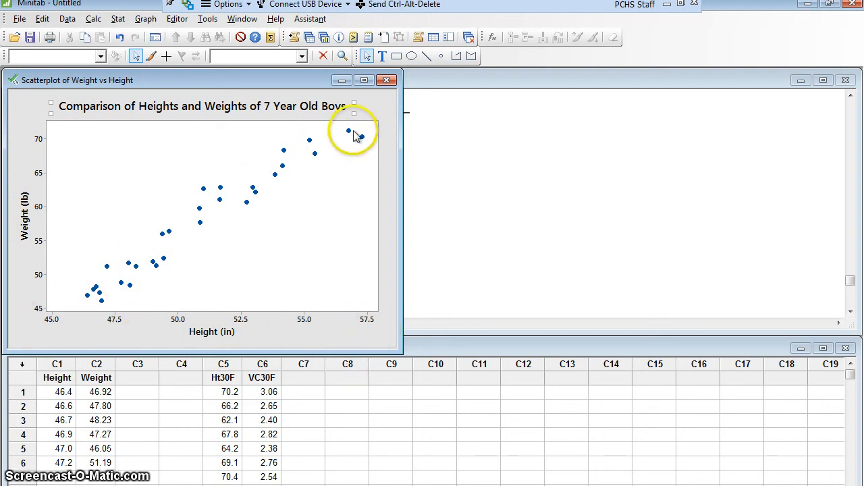
mouse_move(156, 271)
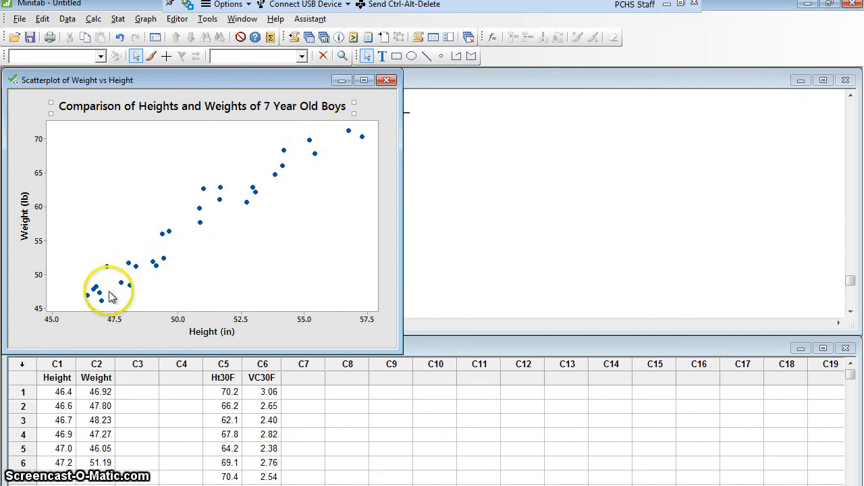
mouse_move(356, 142)
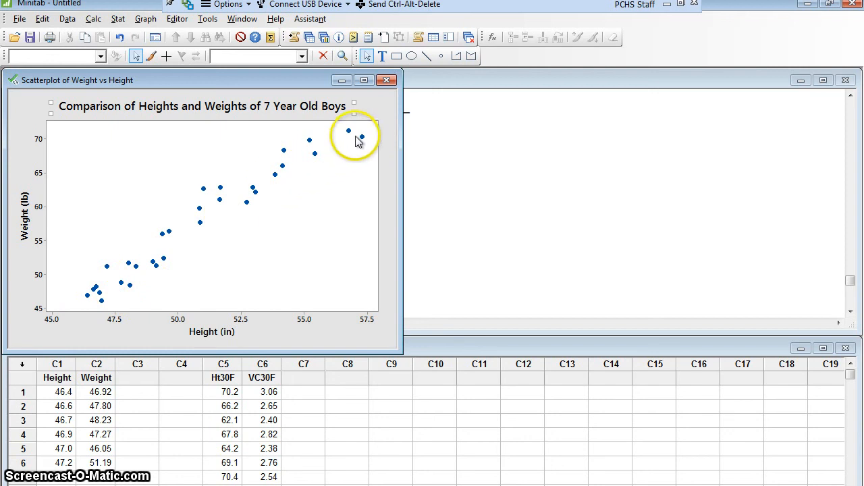
mouse_move(339, 146)
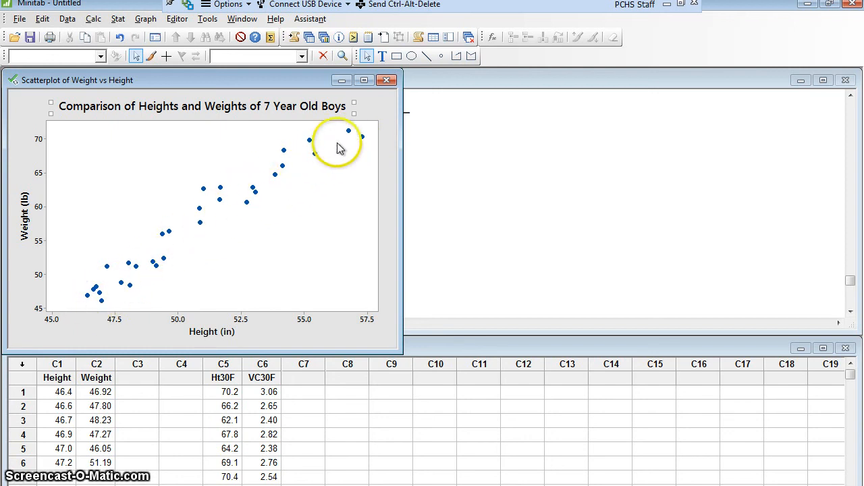
mouse_move(327, 168)
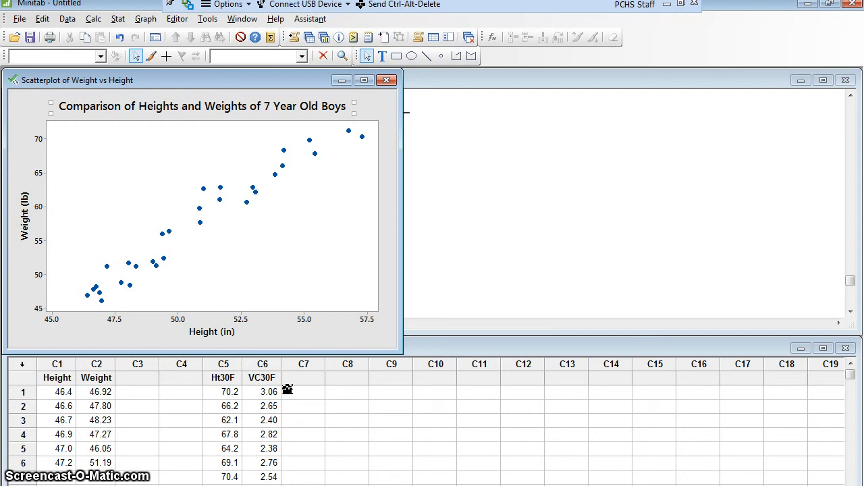
mouse_move(283, 392)
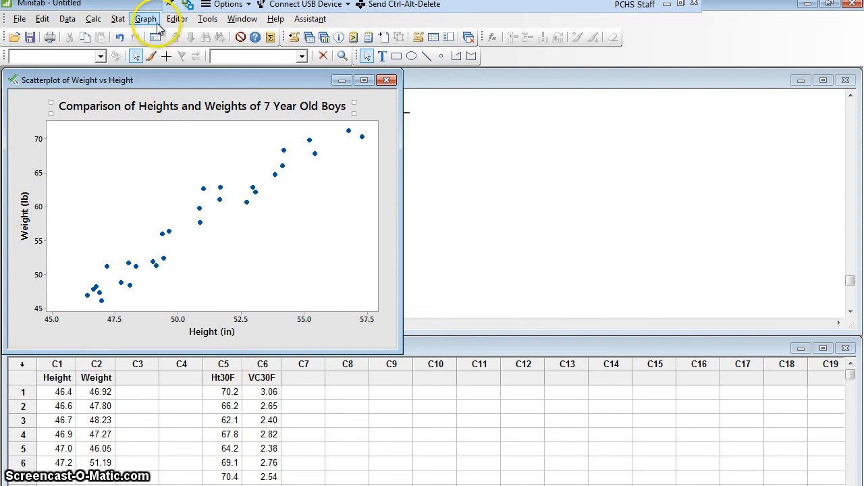
- Draw a simple scatterplot with VC30F as Y and Ht30F as X
click(143, 19)
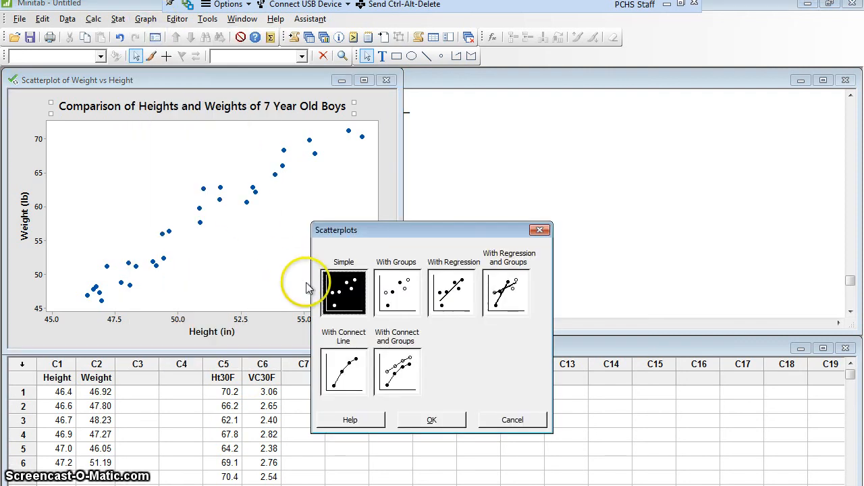
click(432, 418)
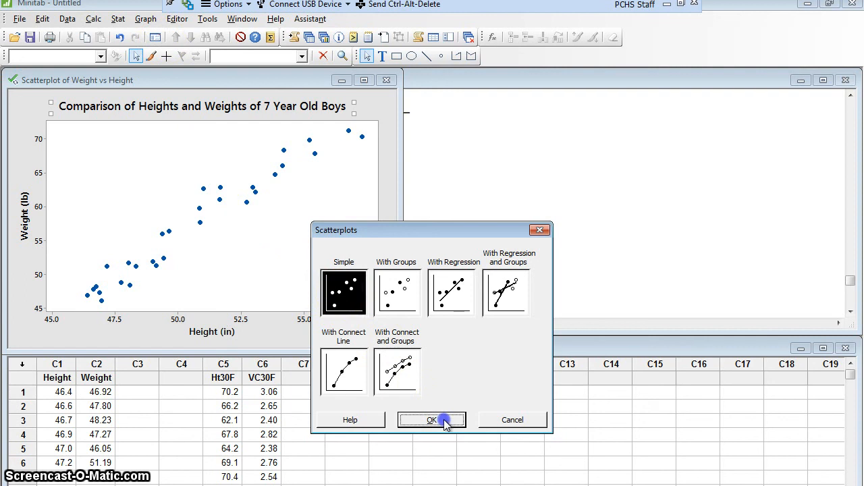
click(432, 419)
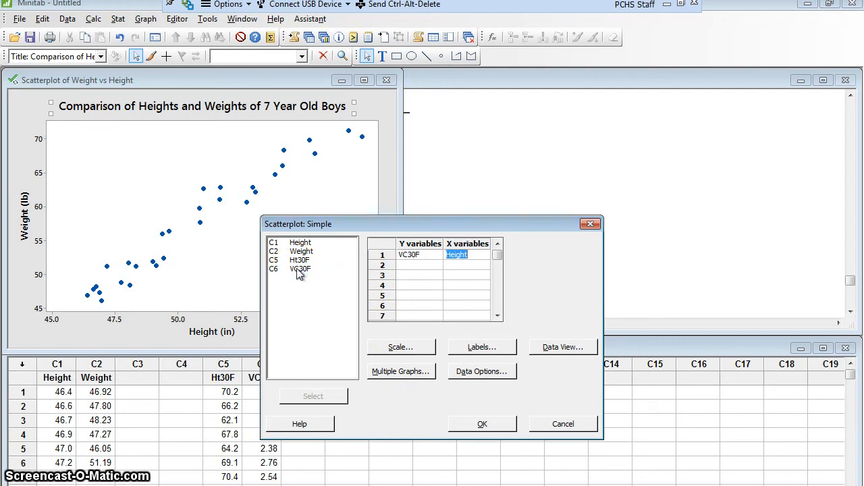
mouse_move(299, 265)
text(Ht30F)
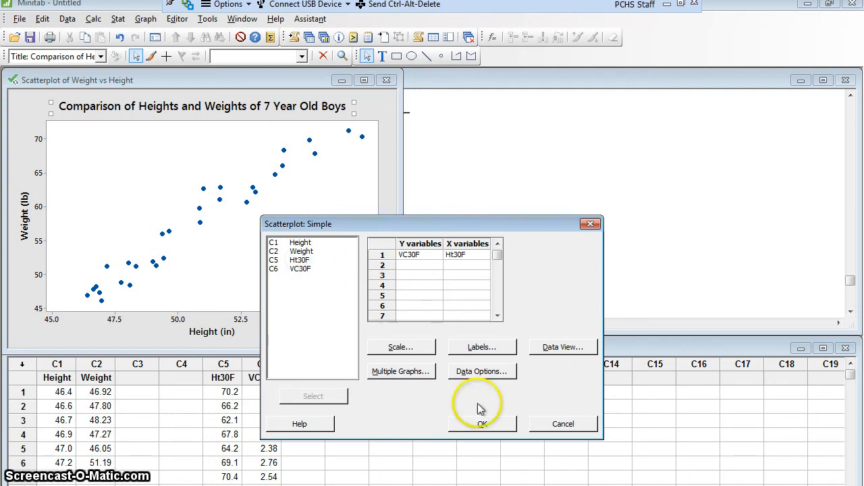
click(484, 424)
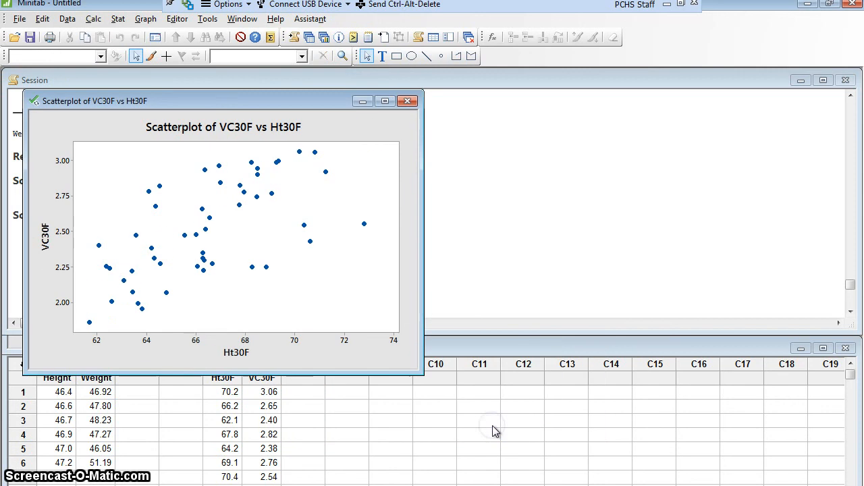
mouse_move(448, 392)
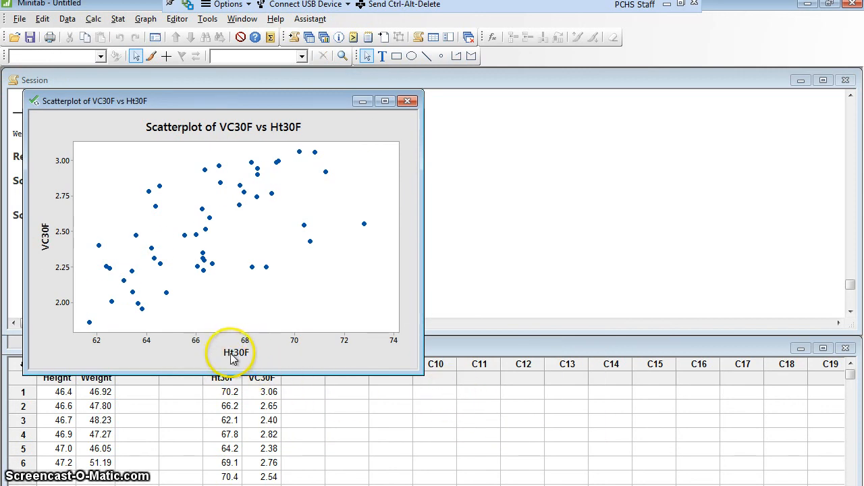
- Relabel the x-axis Height (in) and begin editing the y-axis label Vital Capacity (L)
double_click(235, 353)
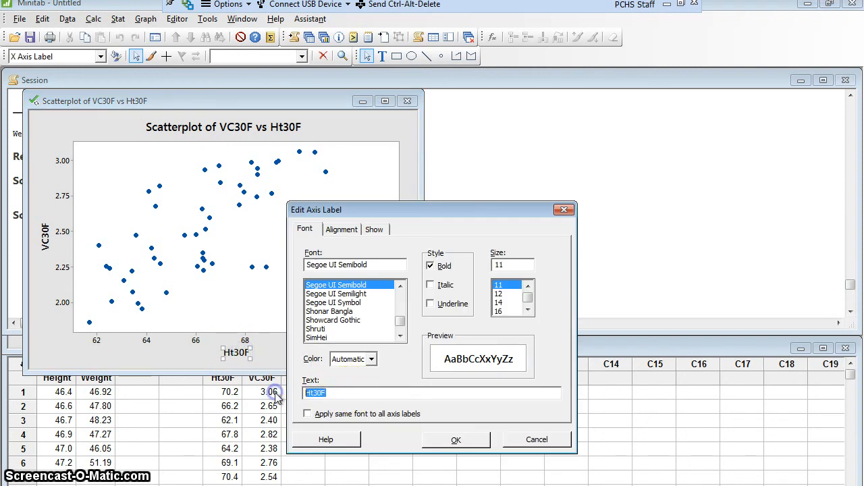
text(Height (in)
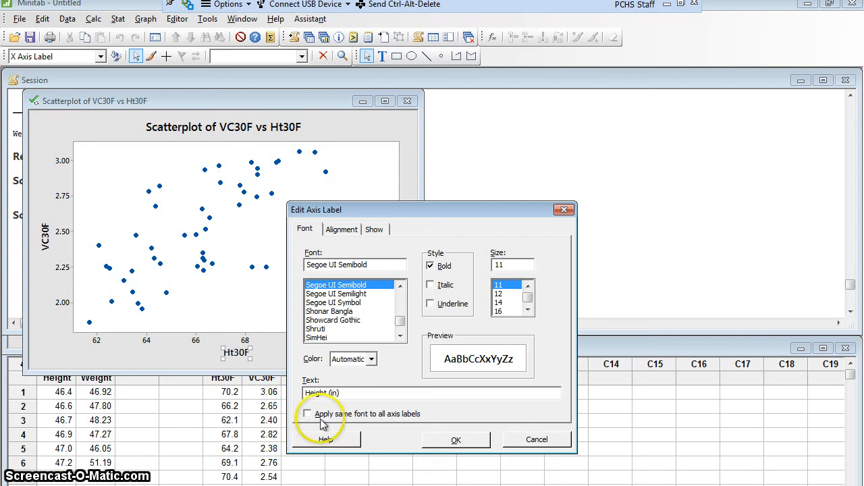
click(456, 440)
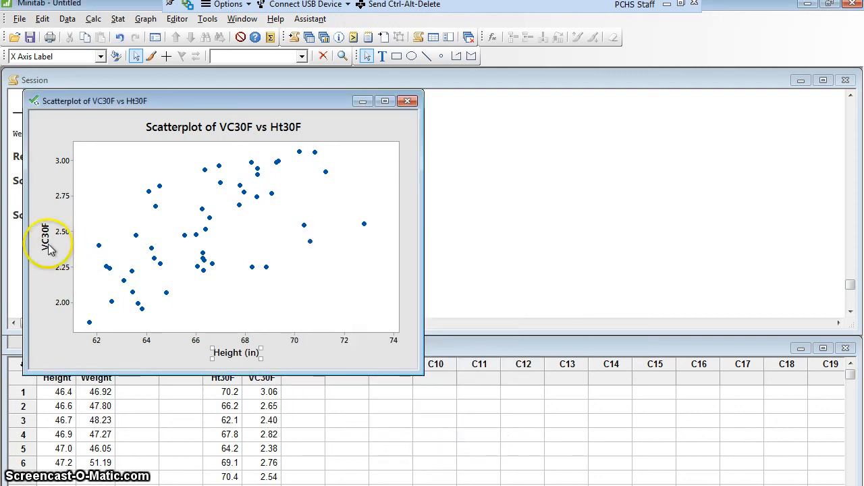
mouse_move(47, 246)
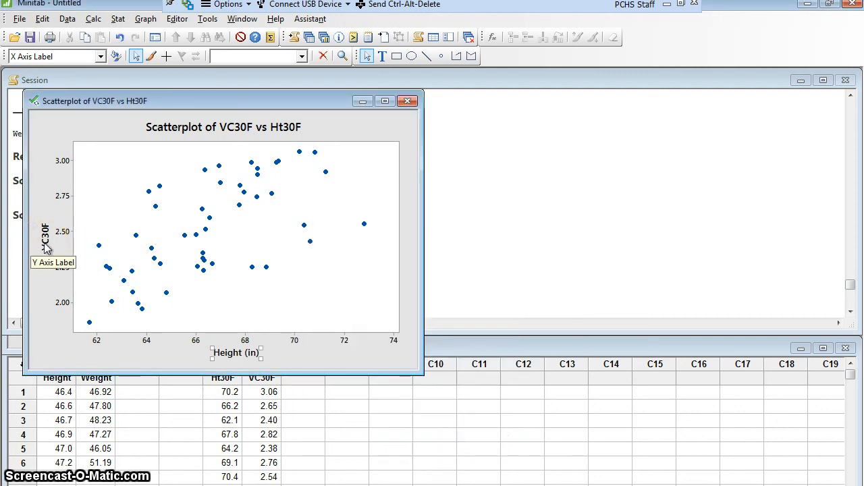
double_click(46, 238)
text(Vital Capacity (L))
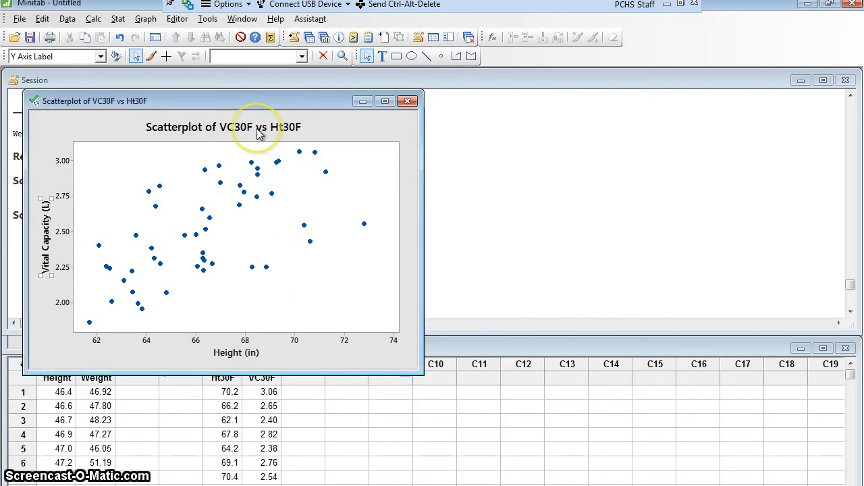
- Retitle the plot 'Vital Capacities vs. Heights of 30 Year Old Females'
double_click(223, 127)
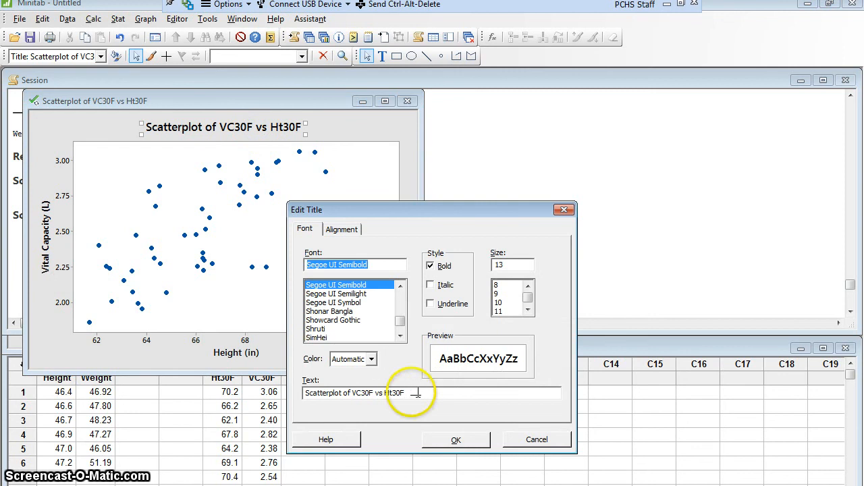
text(Vital Capacities vs.)
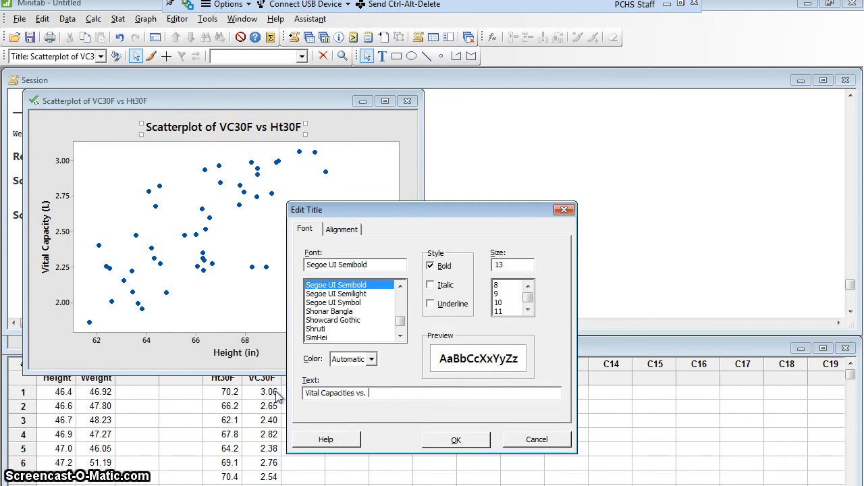
text(Heights of)
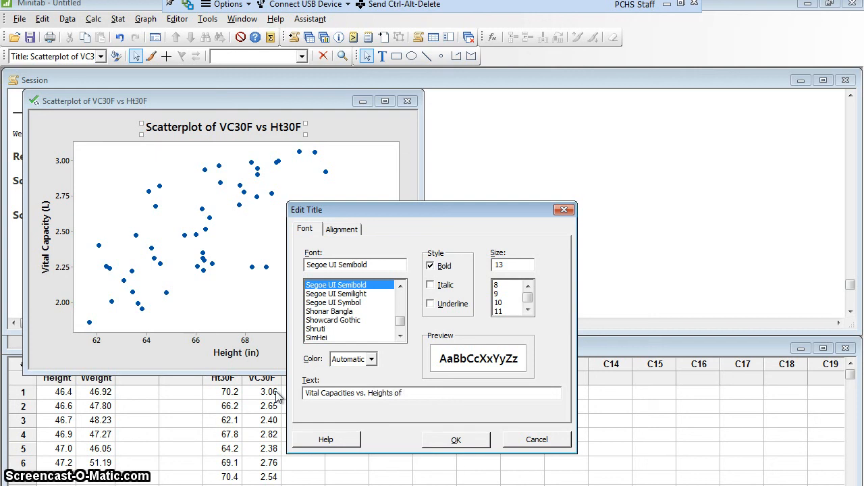
text(30 Yar Old Females)
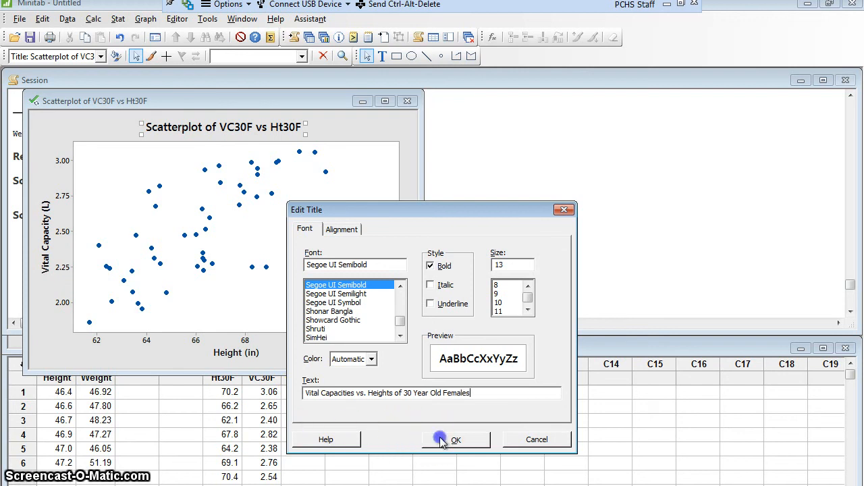
click(460, 439)
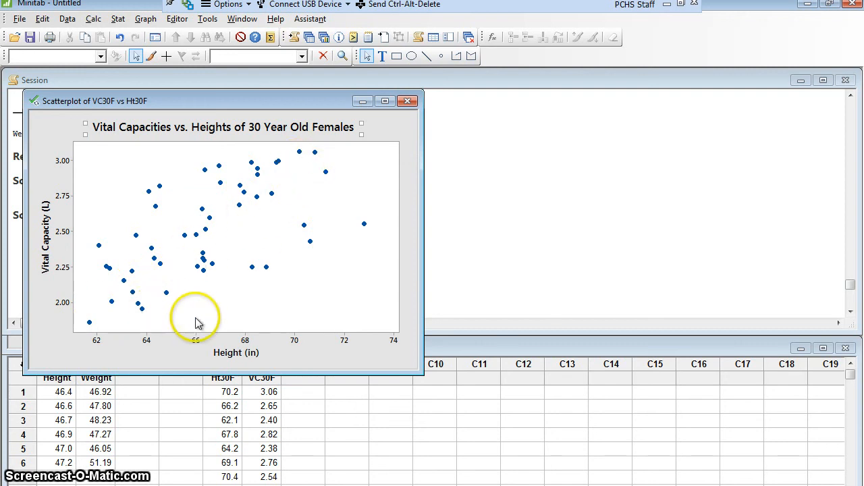
mouse_move(232, 200)
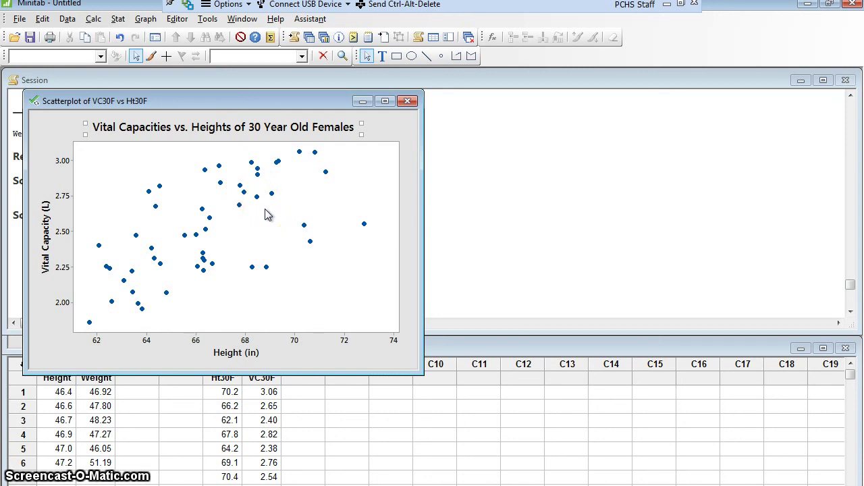
mouse_move(365, 229)
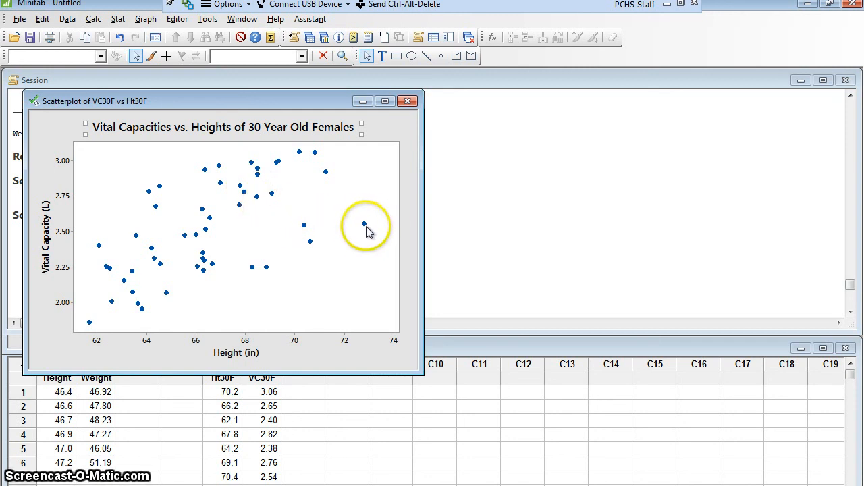
mouse_move(359, 283)
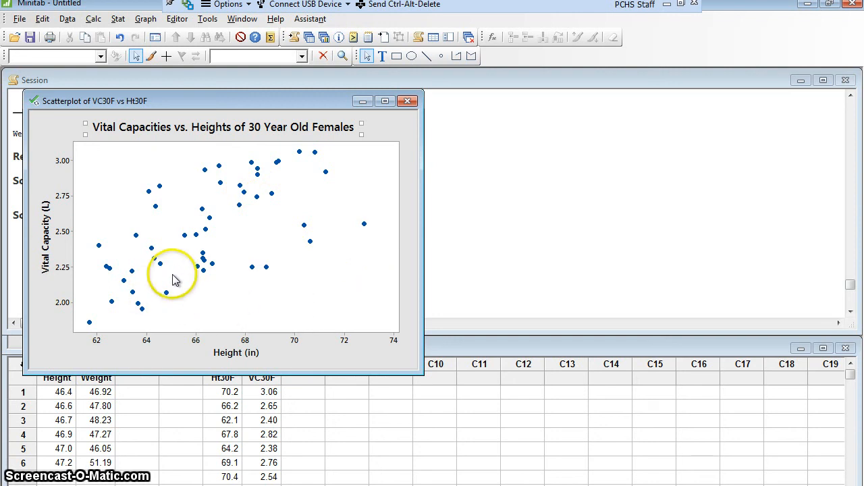
mouse_move(316, 214)
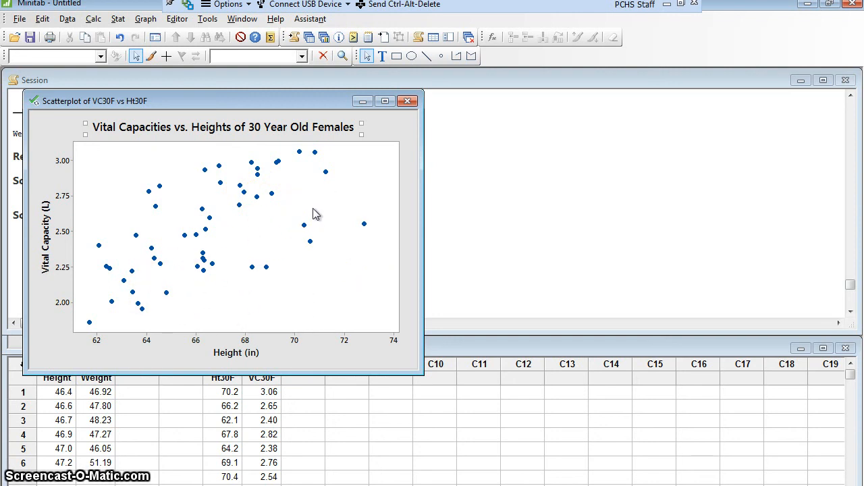
- Bring up the Edit Symbols settings for the data points
click(188, 238)
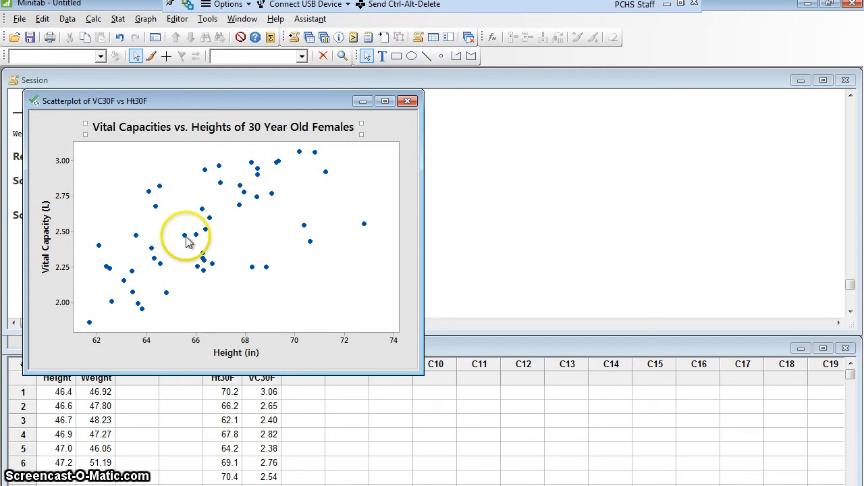
mouse_move(186, 242)
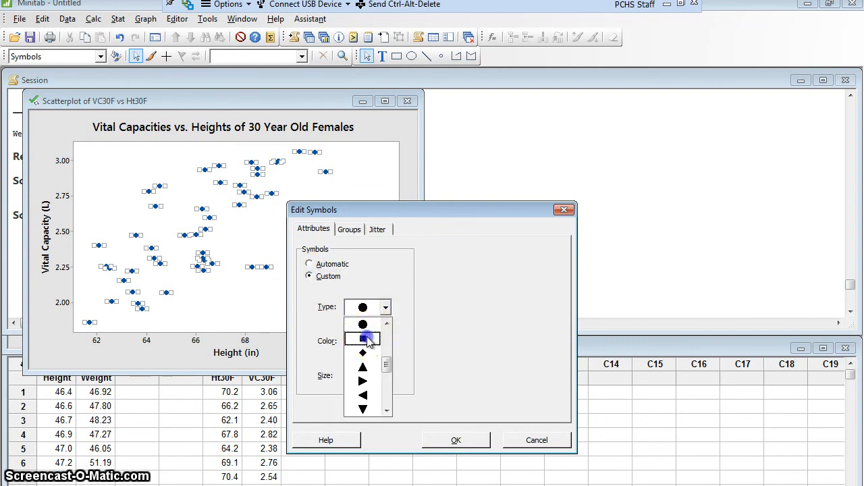
- Make the data points pink squares and bring up the File menu
click(386, 340)
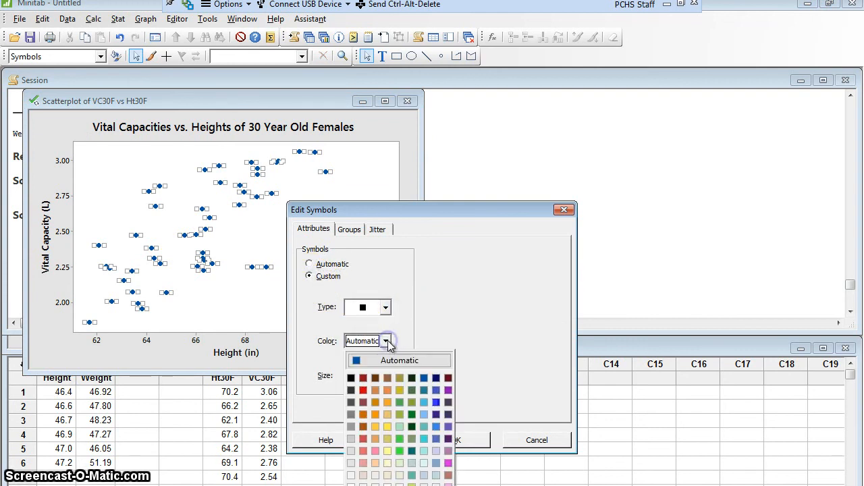
click(377, 448)
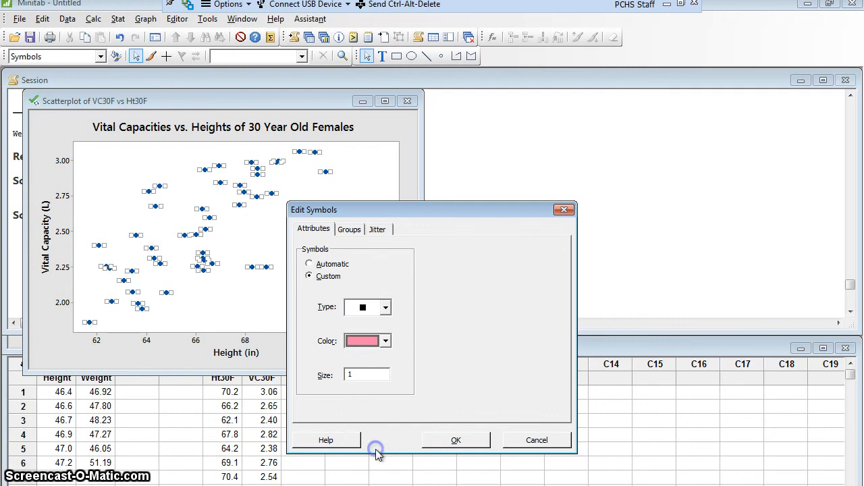
click(367, 375)
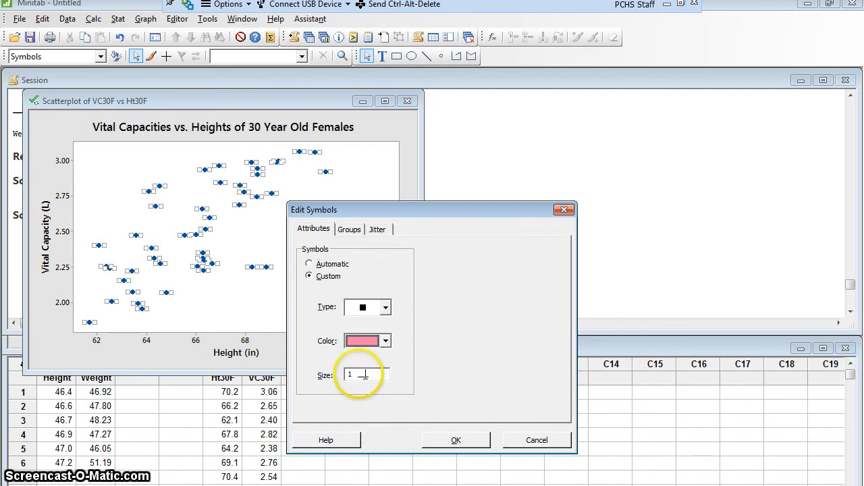
click(456, 439)
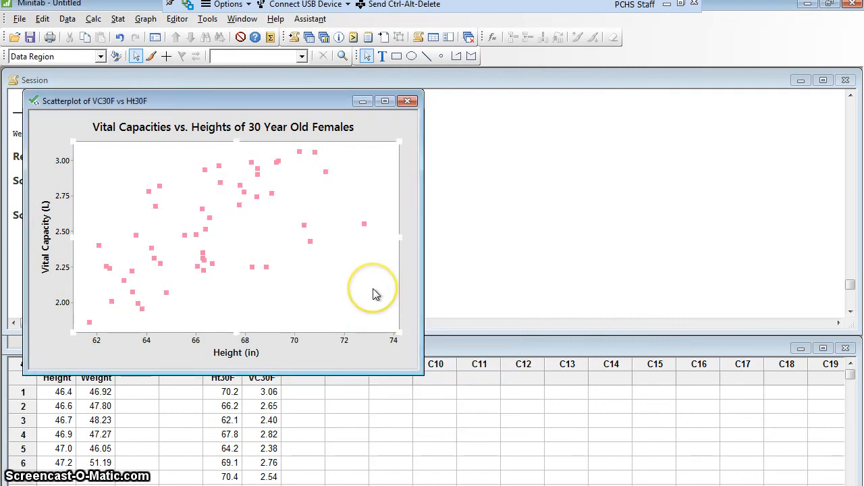
mouse_move(375, 294)
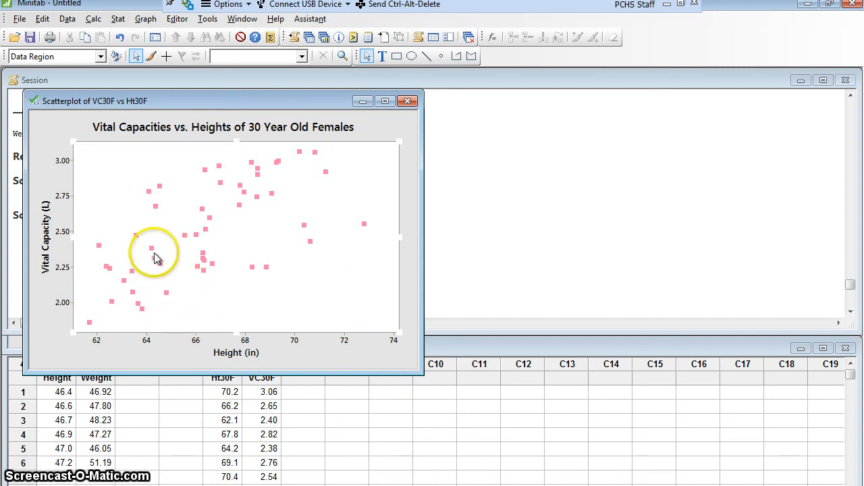
click(11, 18)
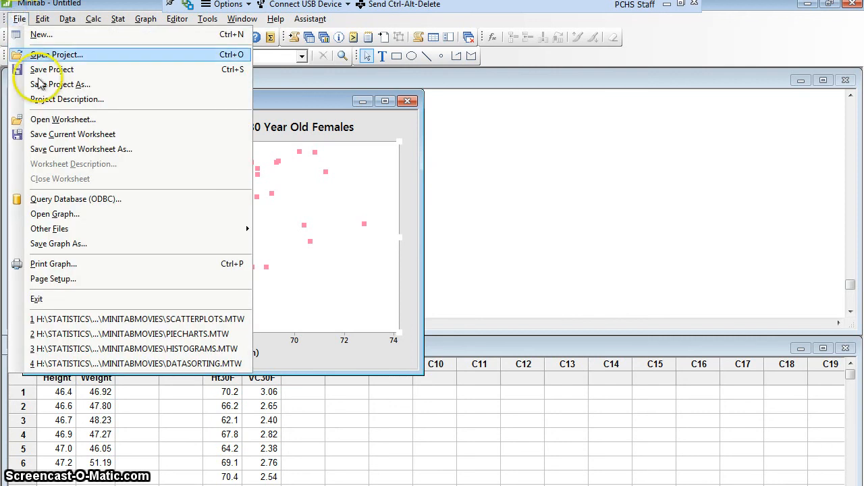
click(58, 243)
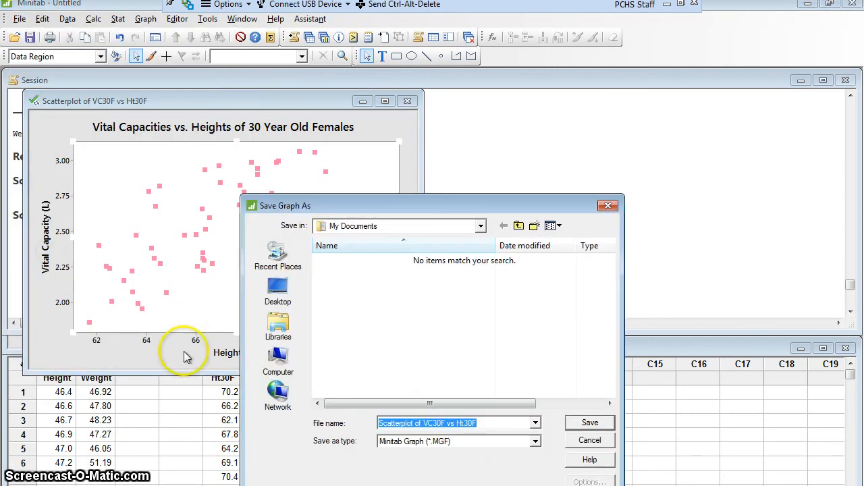
mouse_move(444, 452)
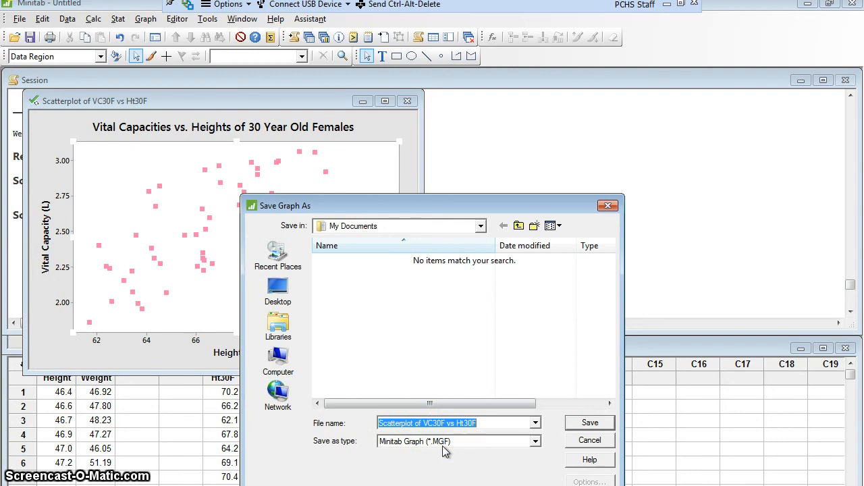
mouse_move(503, 447)
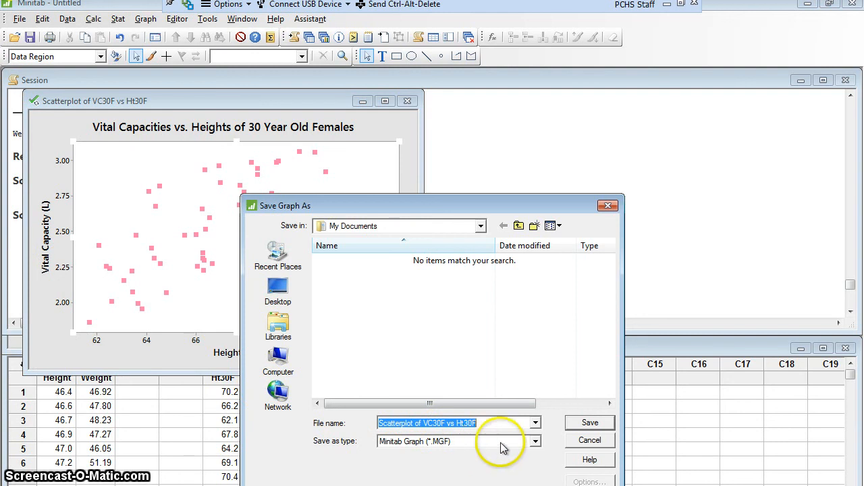
click(535, 441)
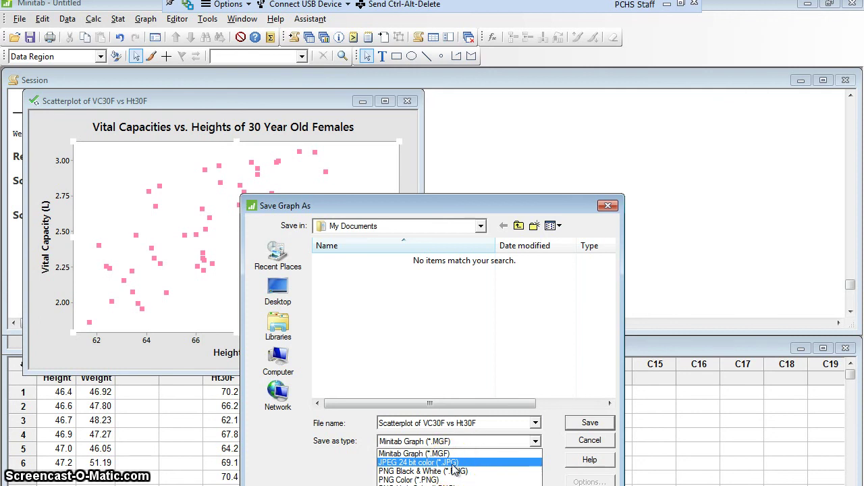
click(416, 462)
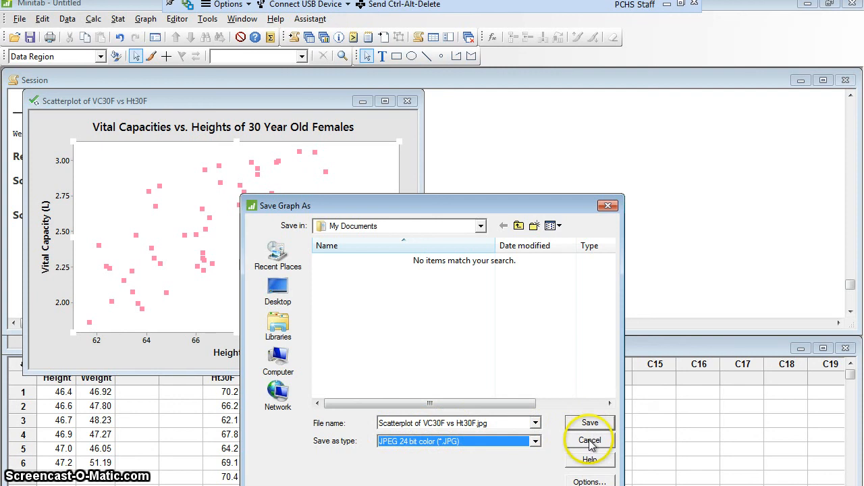
click(592, 441)
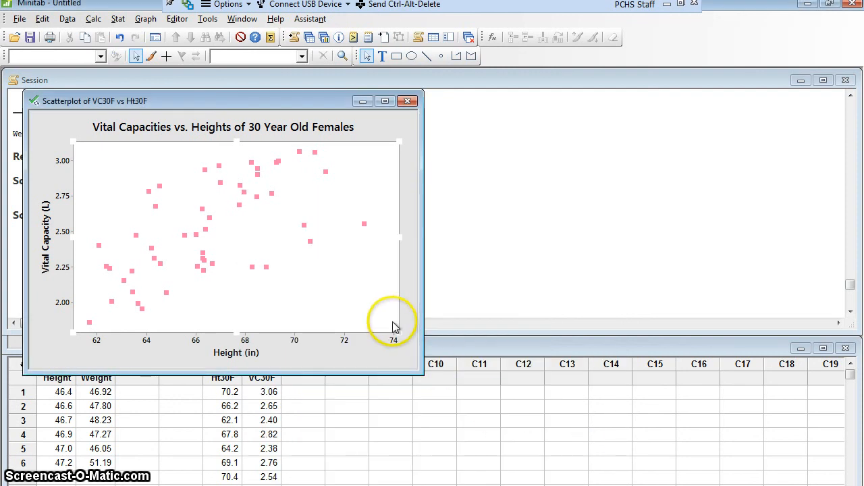